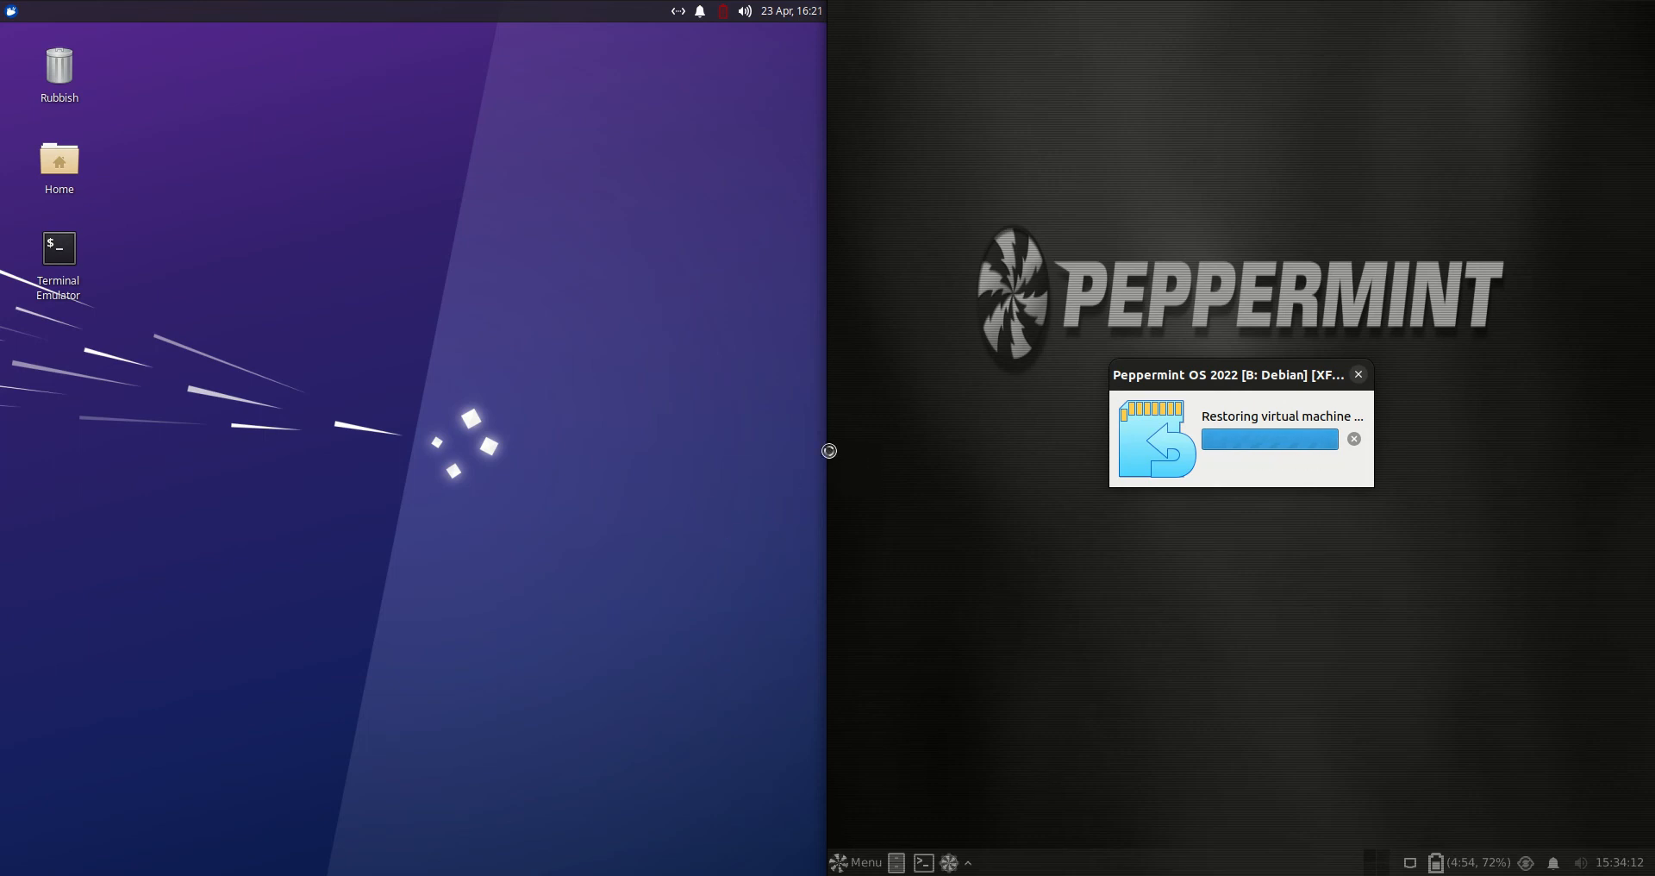
# - Bring up the Whisker applications menu on the Xubuntu machine
pyautogui.click(12, 12)
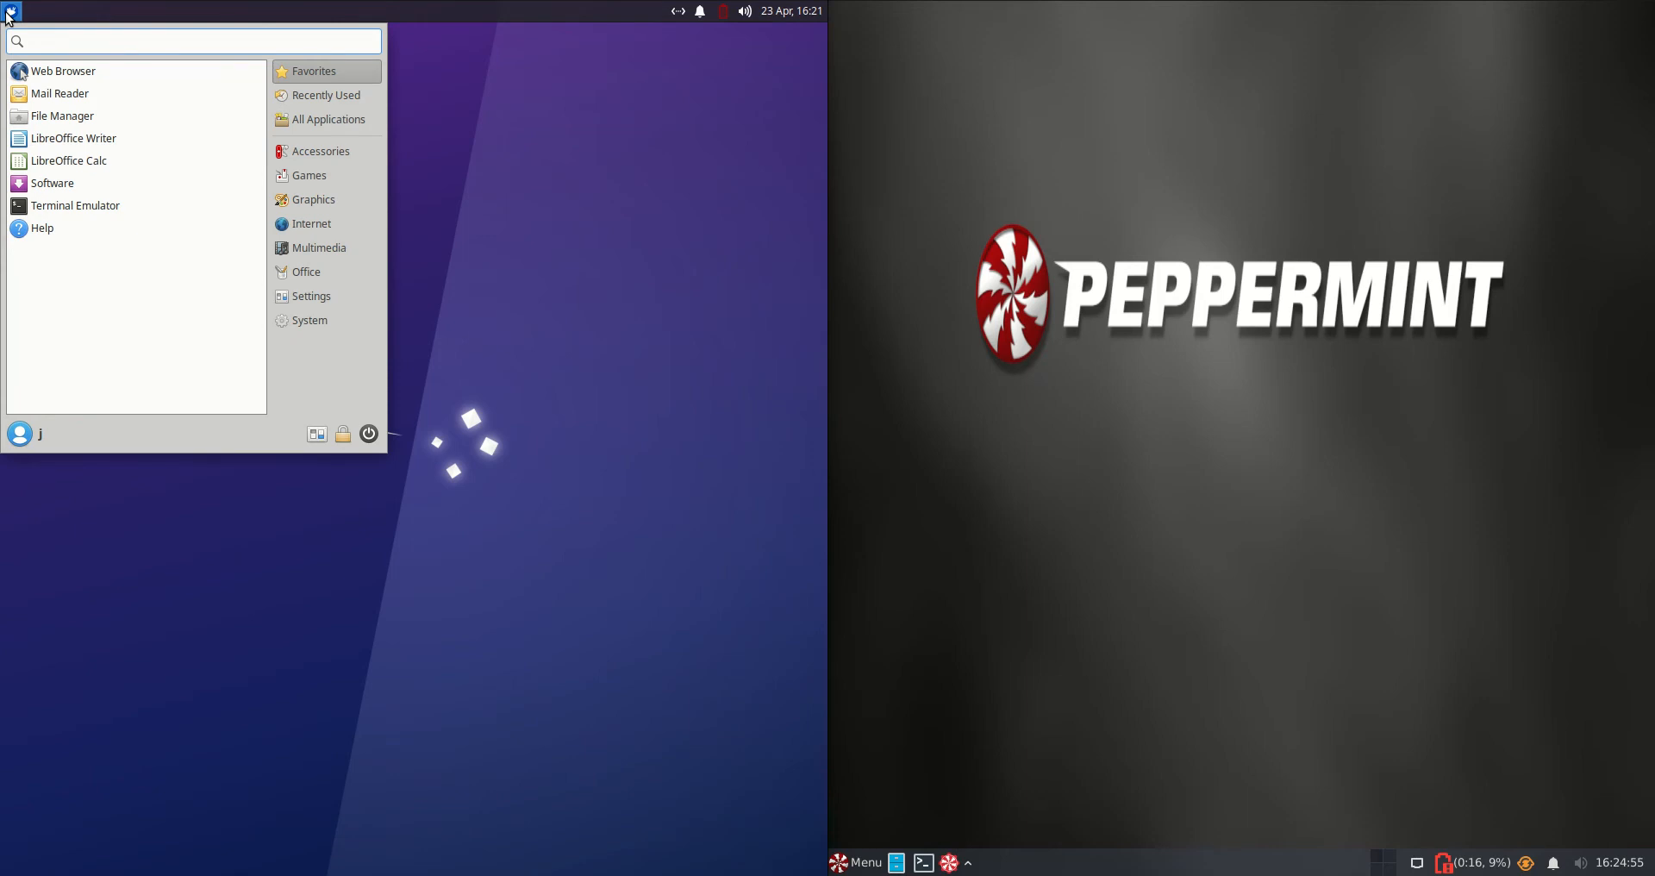
pyautogui.click(855, 862)
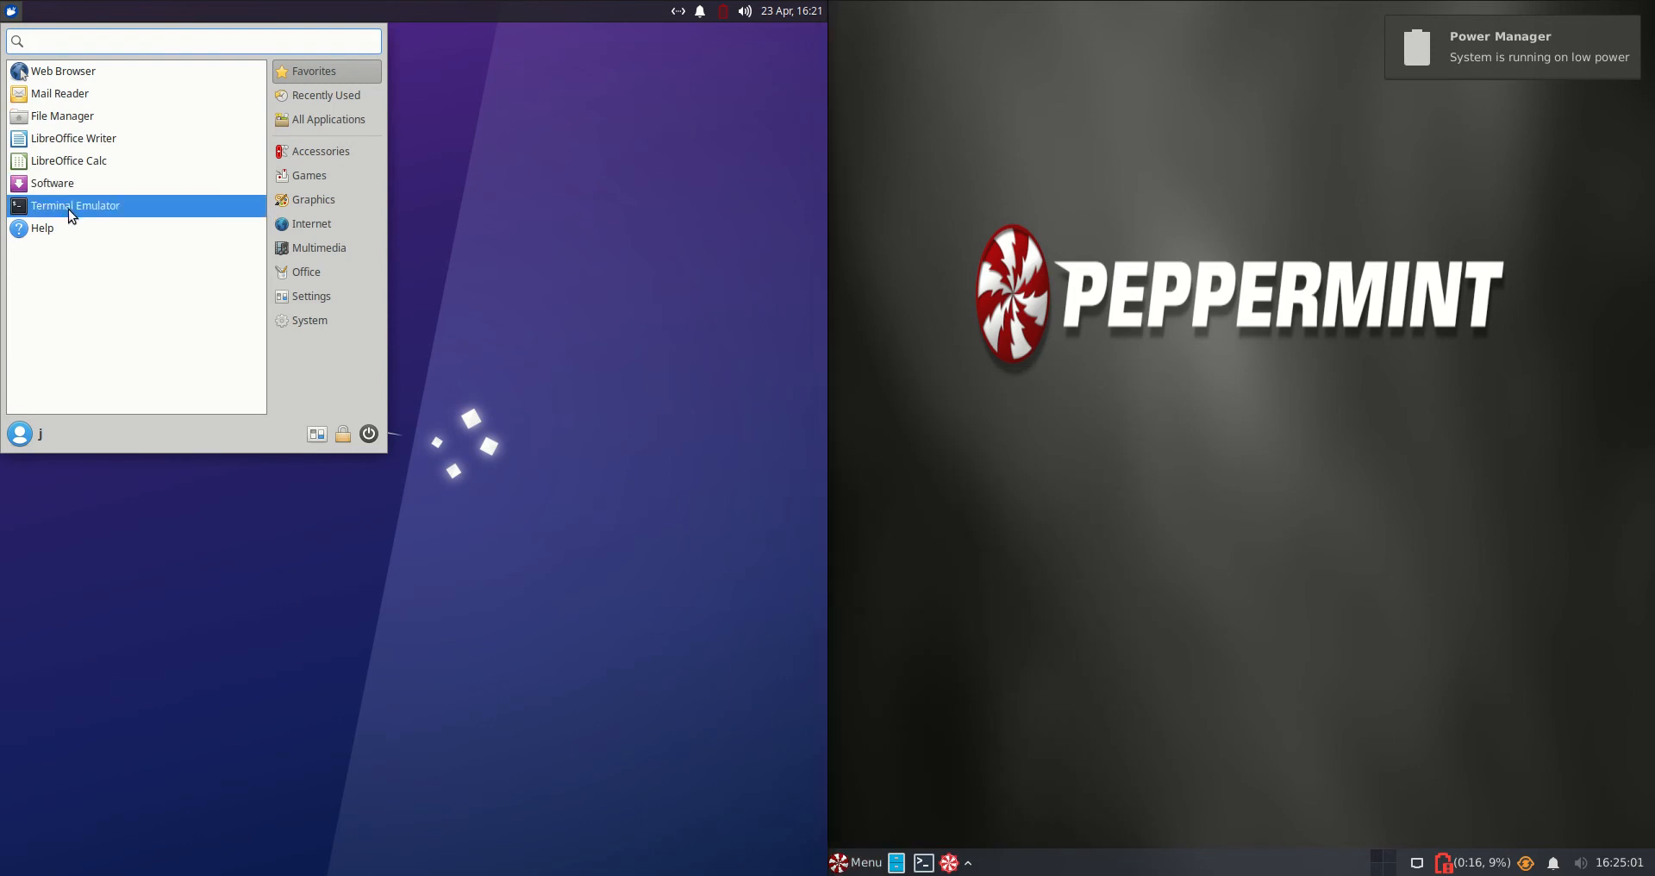
# - Run htop in terminals on Xubuntu (~557M RAM) and Peppermint (~636M RAM)
pyautogui.click(74, 205)
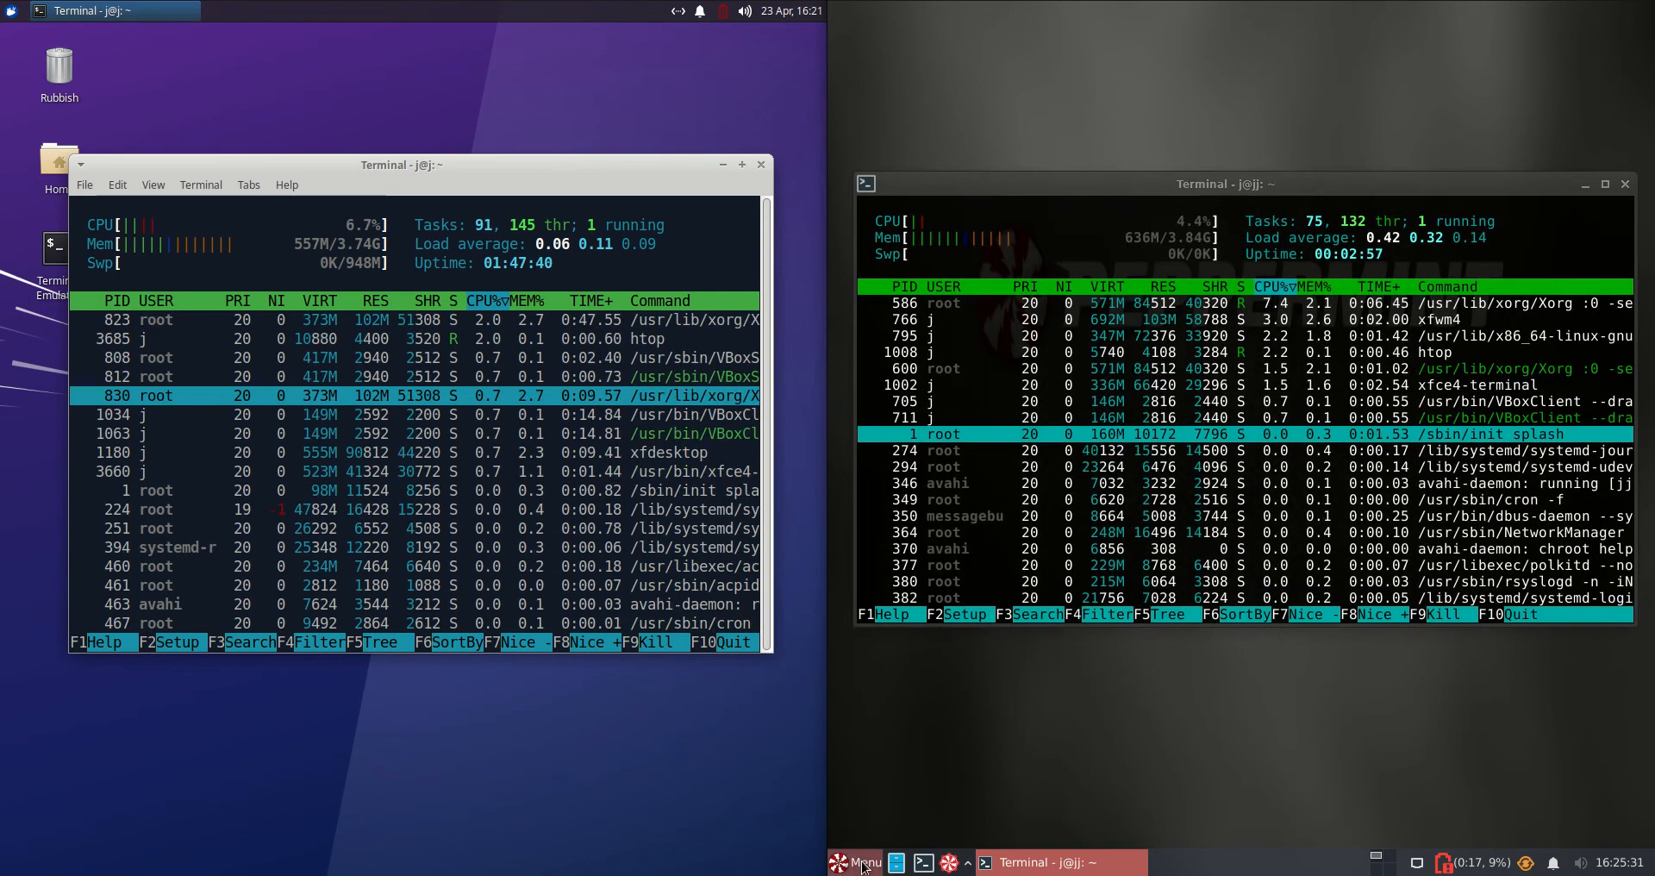
pyautogui.click(857, 862)
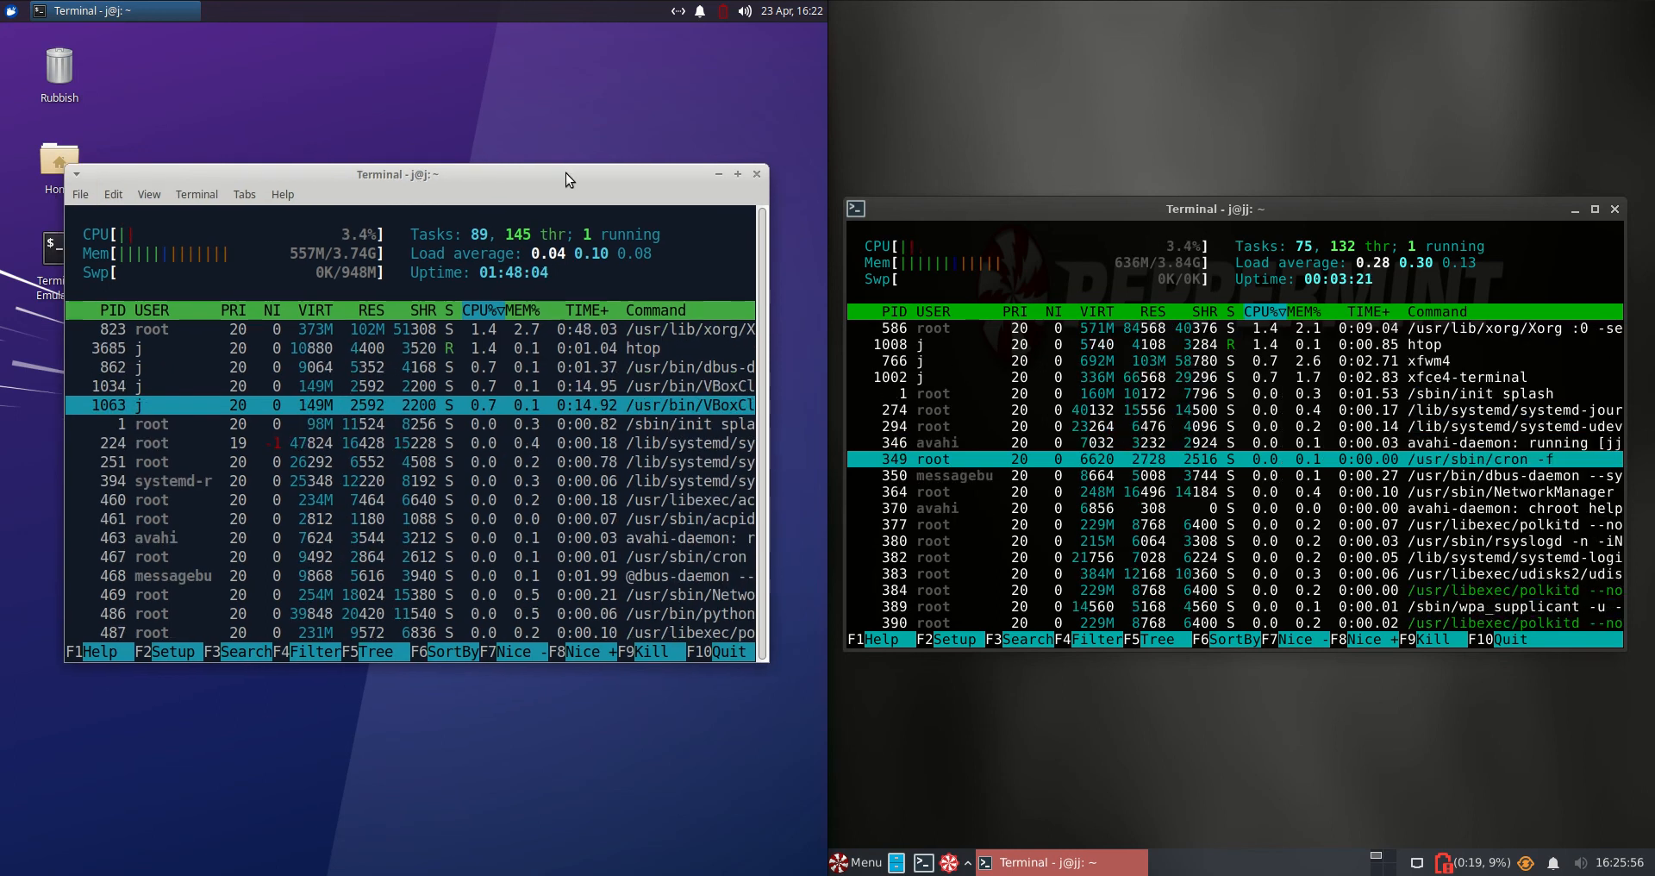
# - Close both htop terminals, confirming the running-process warning on Peppermint
pyautogui.click(759, 174)
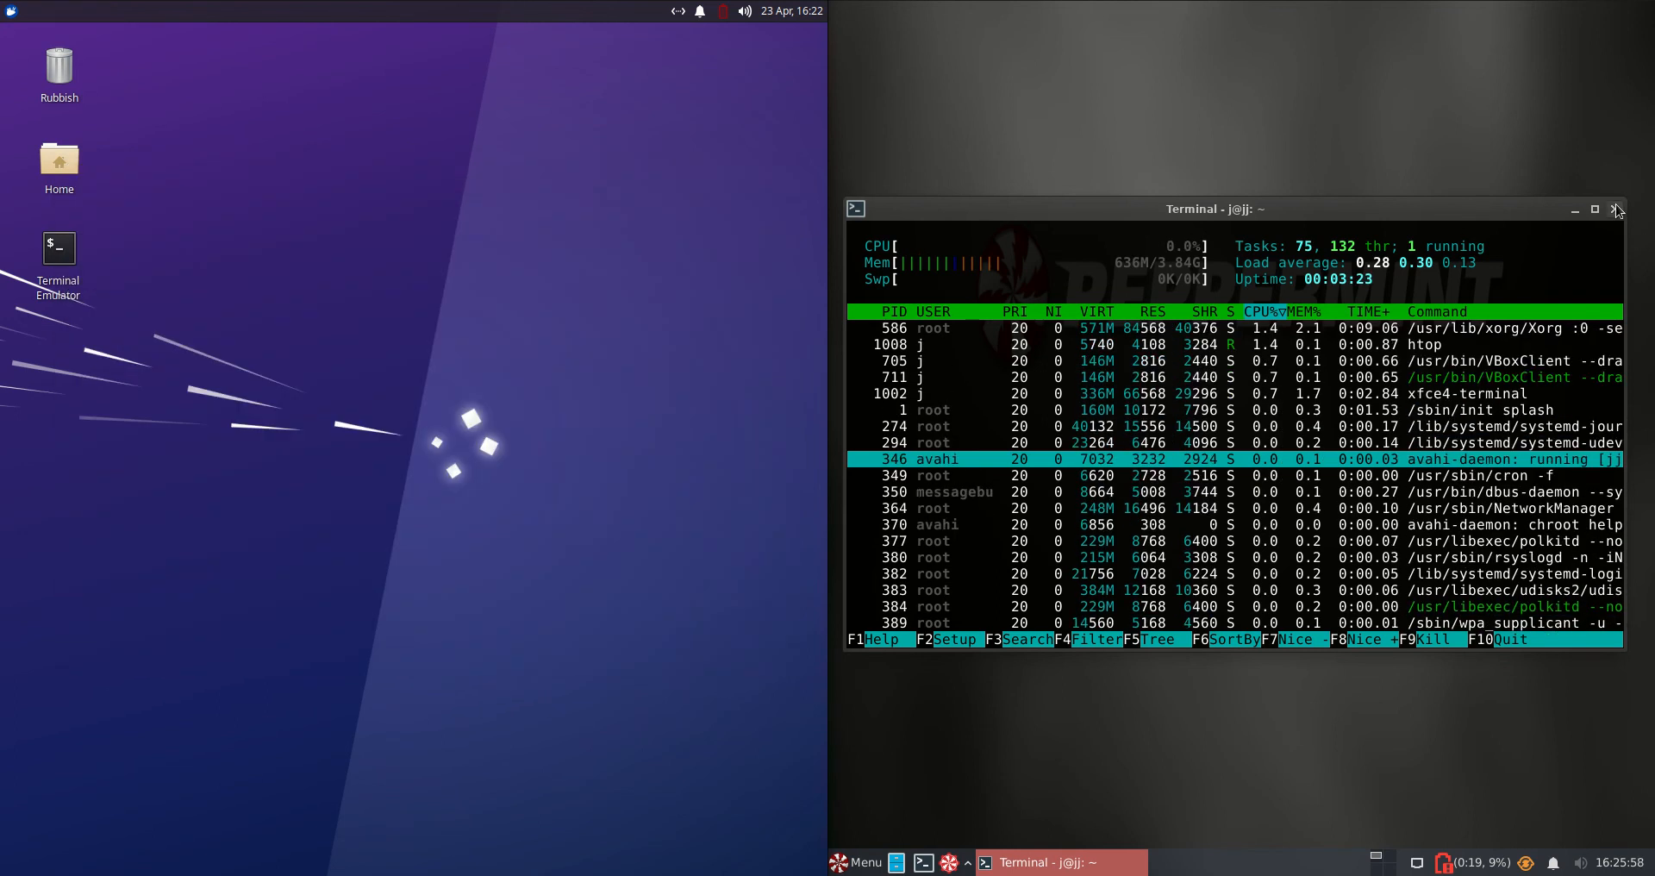
pyautogui.click(1616, 209)
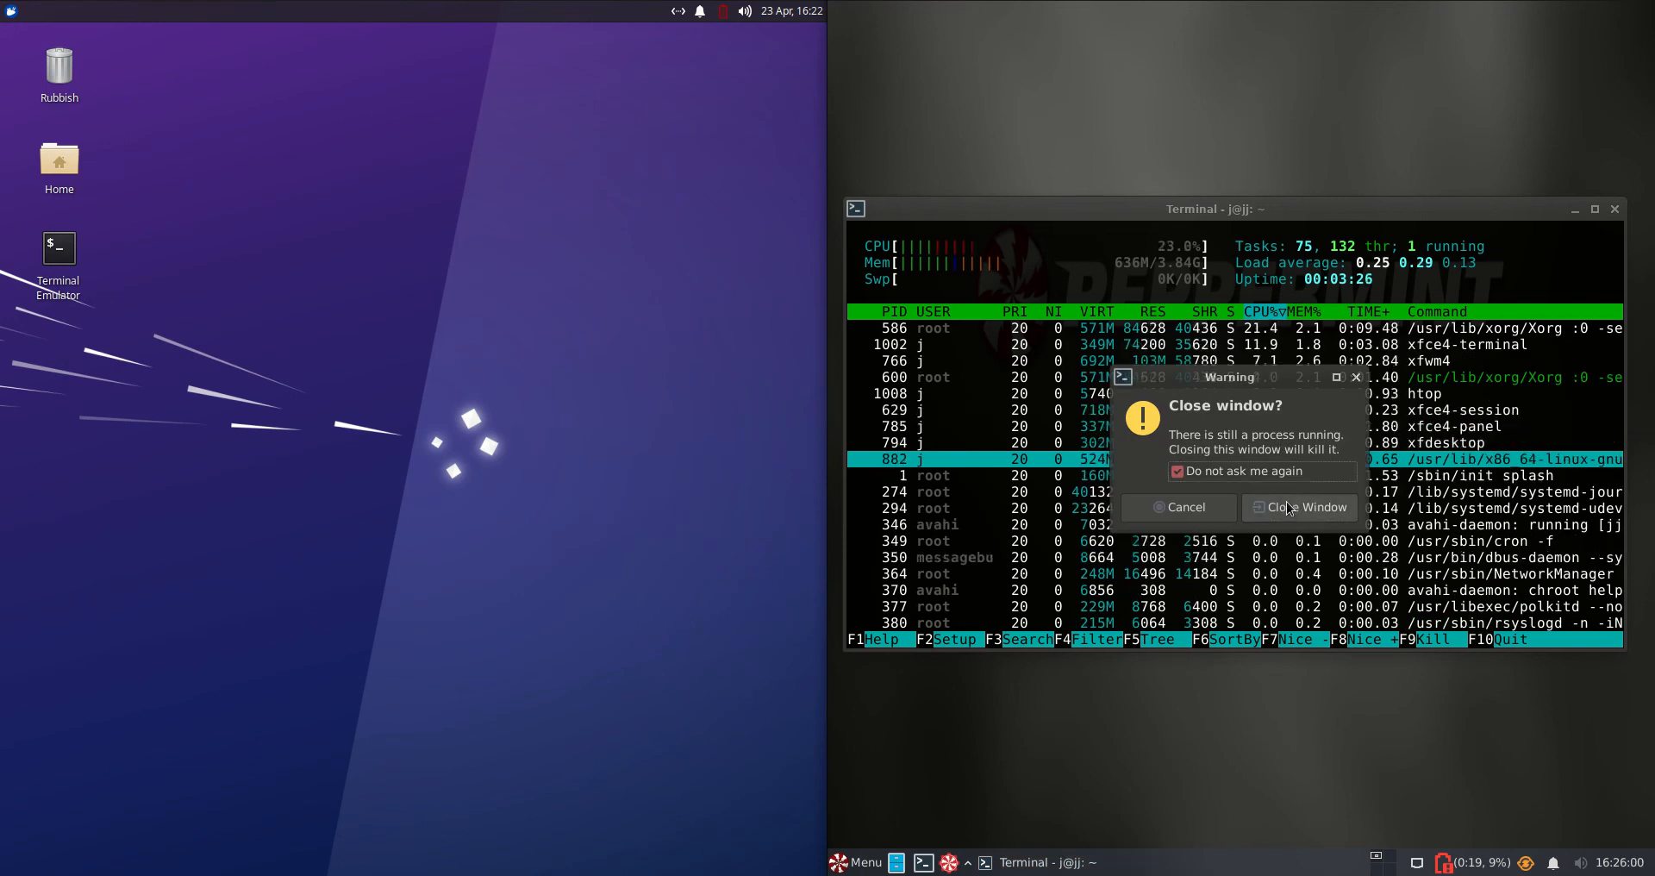
pyautogui.click(1301, 507)
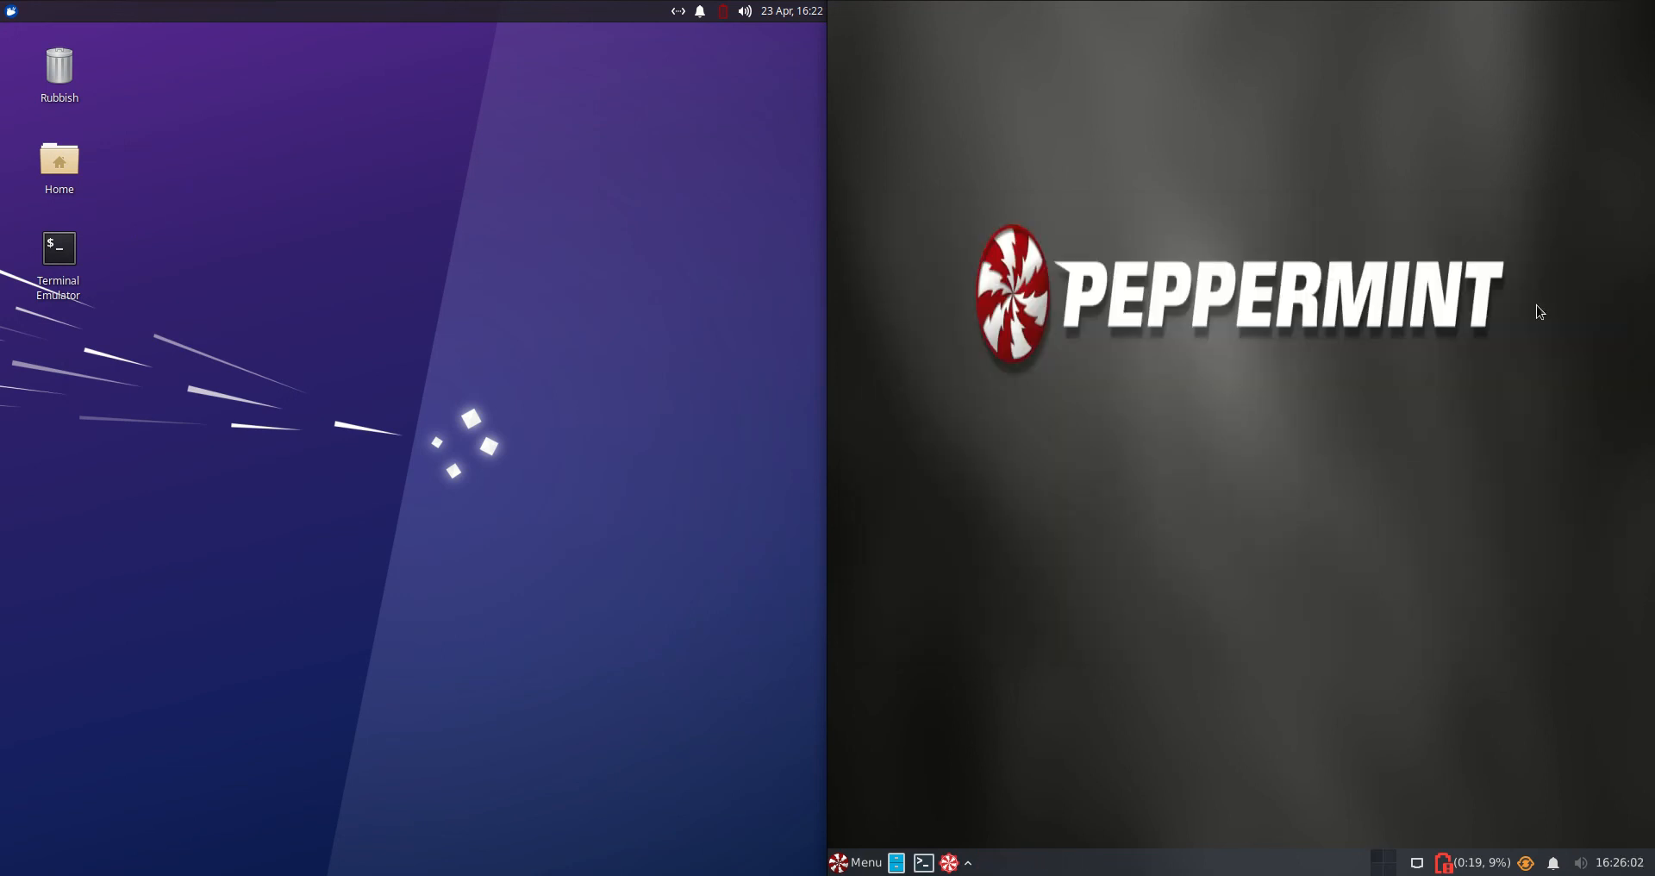